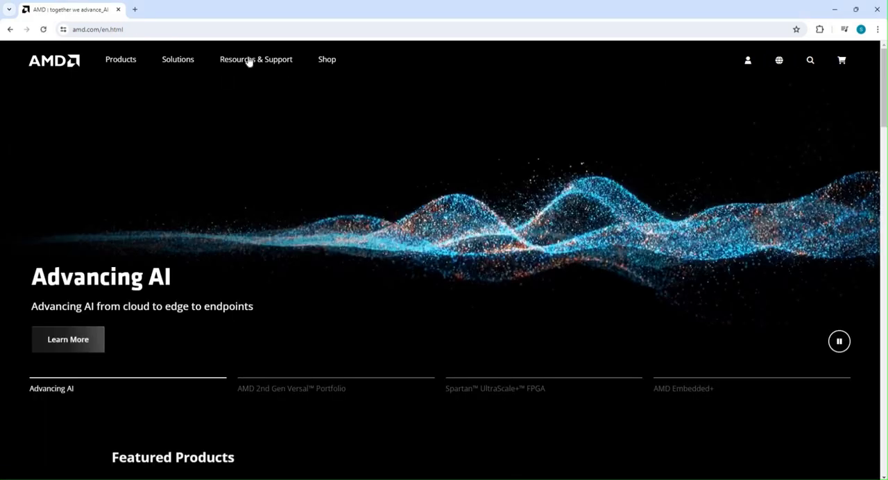
- Reach the Drivers and Support page and download the auto-detect Windows driver installer
left_click(255, 58)
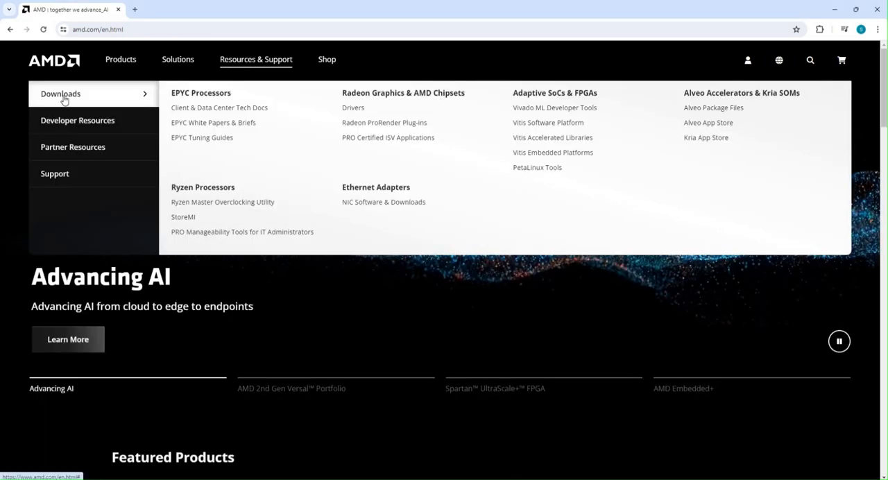
mouse_move(136, 102)
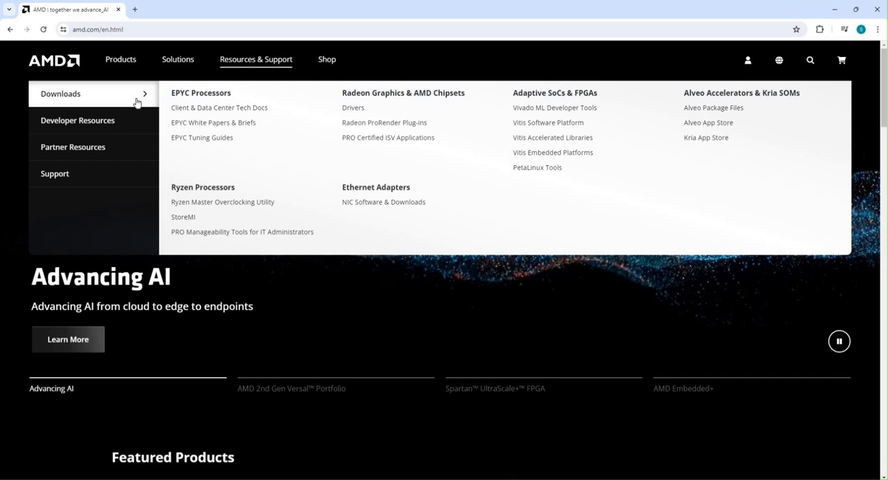
left_click(352, 108)
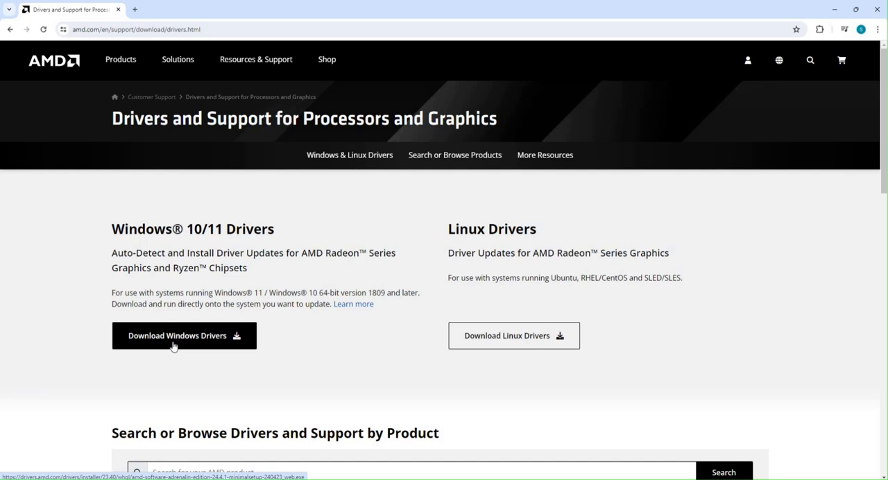
left_click(178, 335)
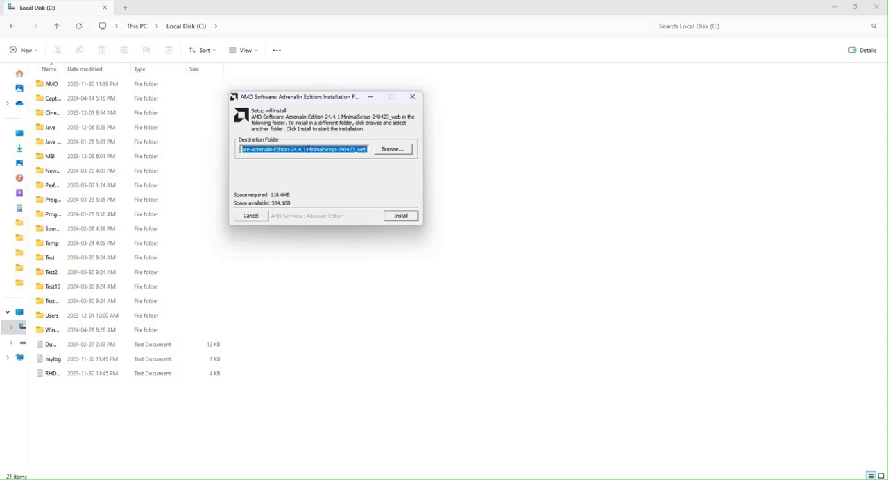
mouse_move(341, 177)
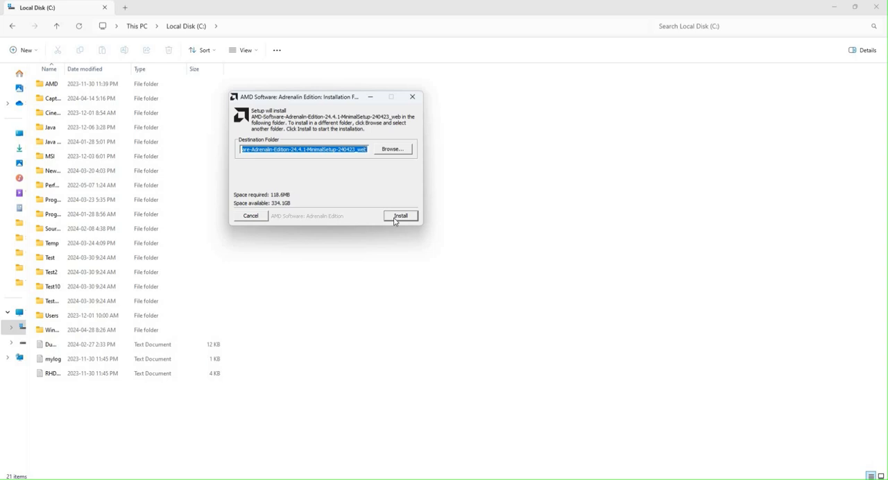
- Keep the default Destination Folder and start extracting and launching the driver setup
left_click(399, 216)
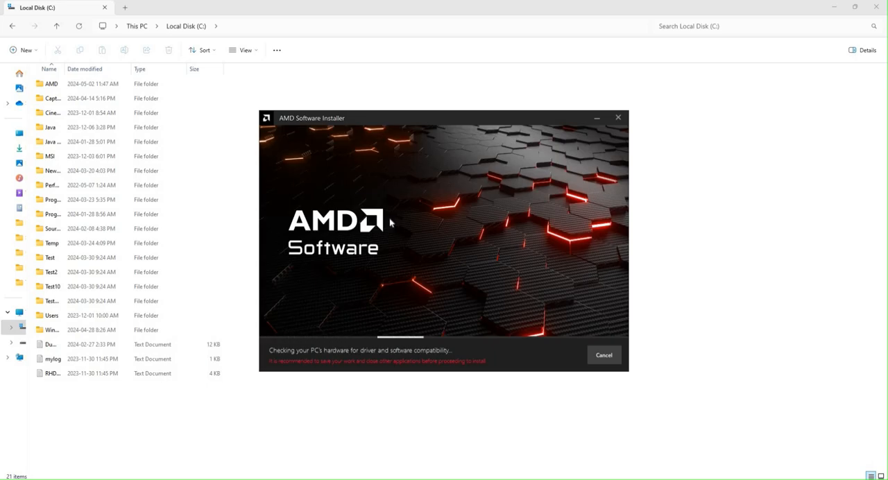
mouse_move(336, 357)
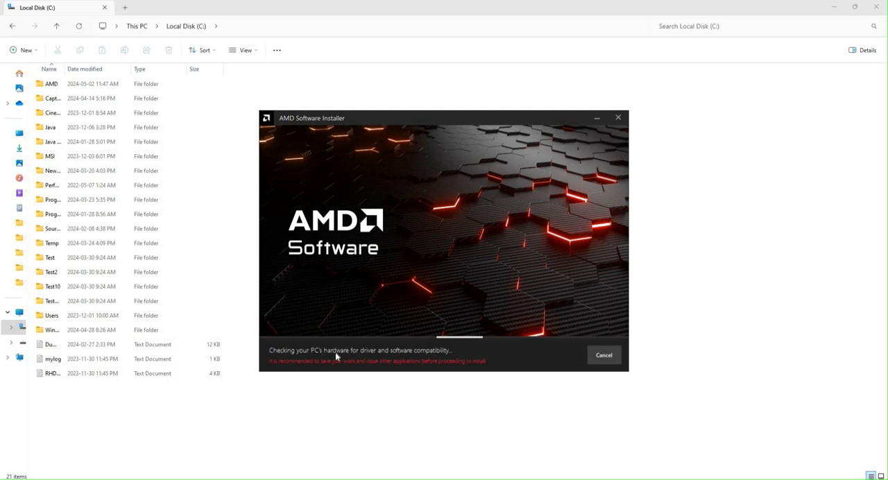
mouse_move(355, 366)
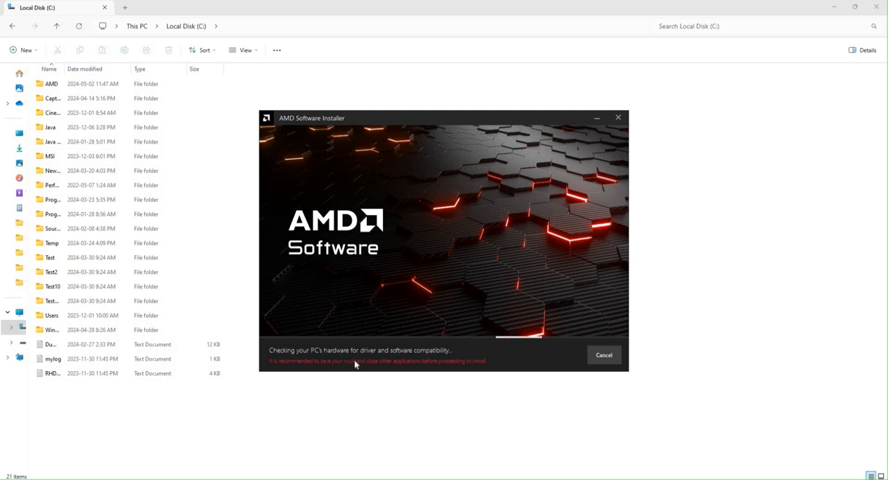
mouse_move(444, 385)
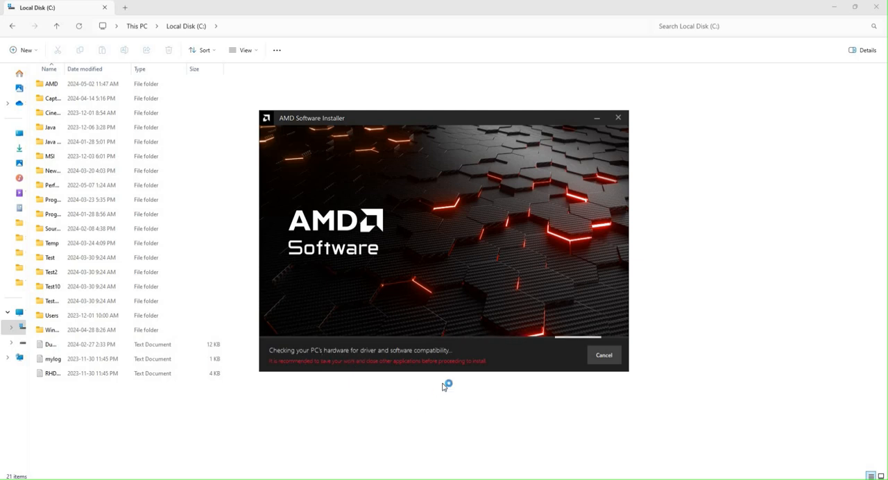
mouse_move(461, 303)
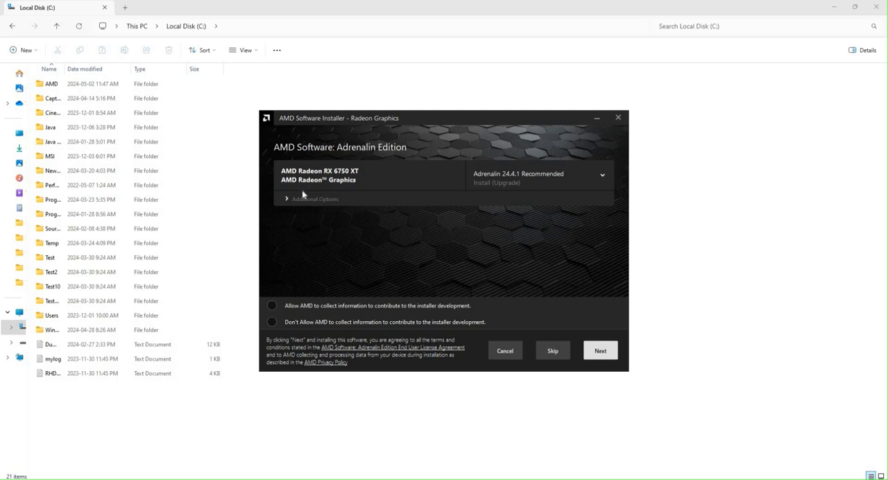
mouse_move(341, 179)
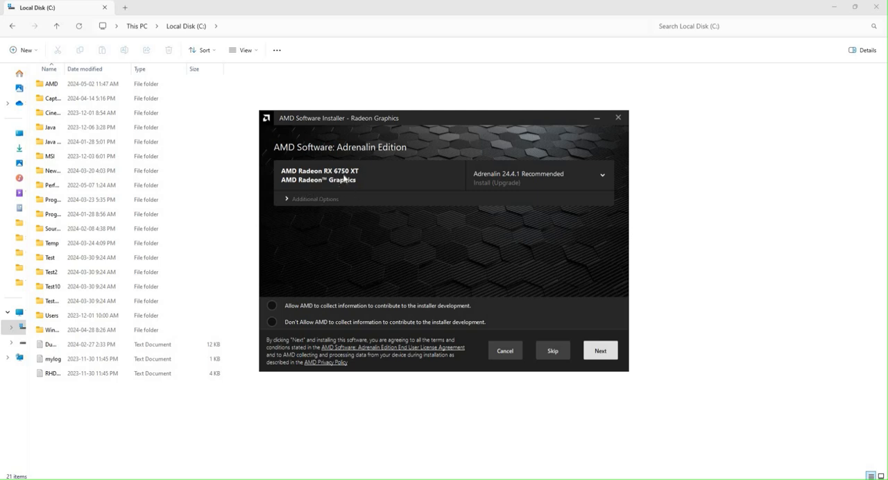
mouse_move(391, 327)
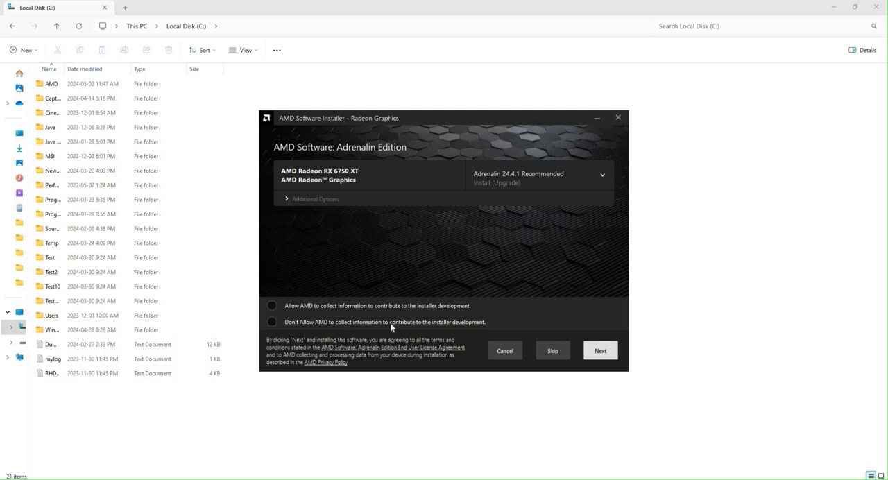
- Choose 'Don't Allow' data collection, keep Adrenalin 24.4.1 and Privacy View, and install the chipset drivers
left_click(272, 321)
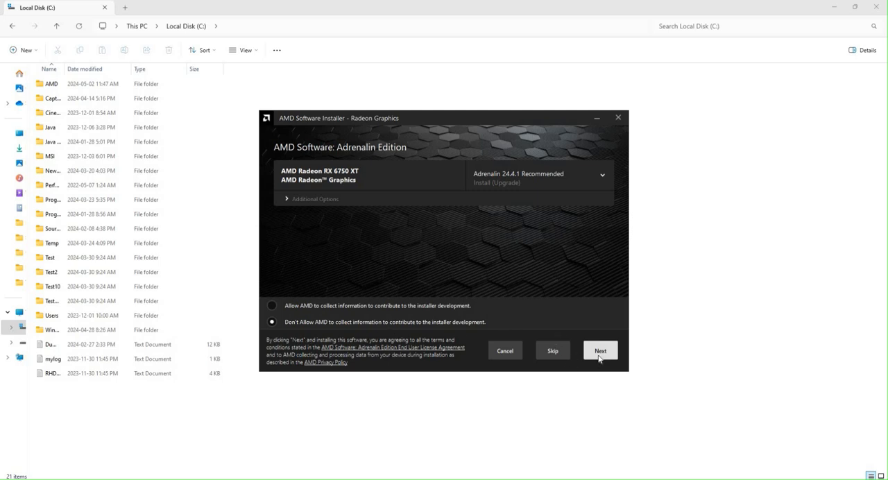
mouse_move(599, 350)
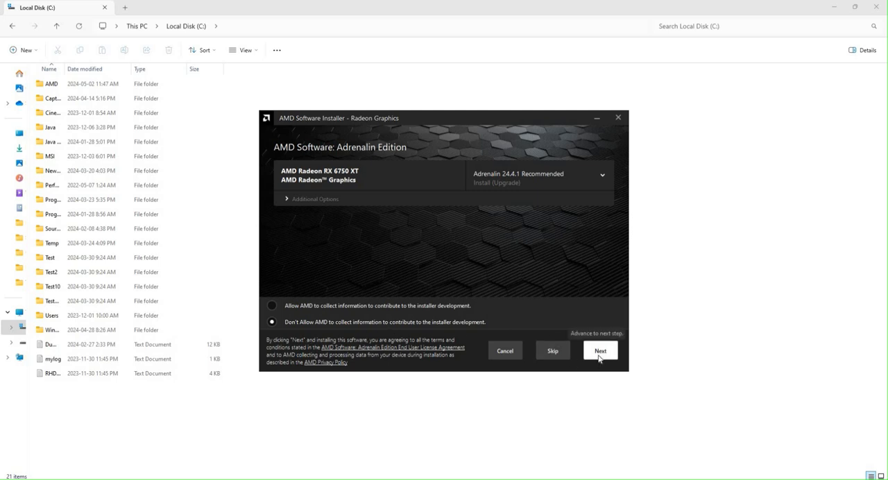
mouse_move(599, 349)
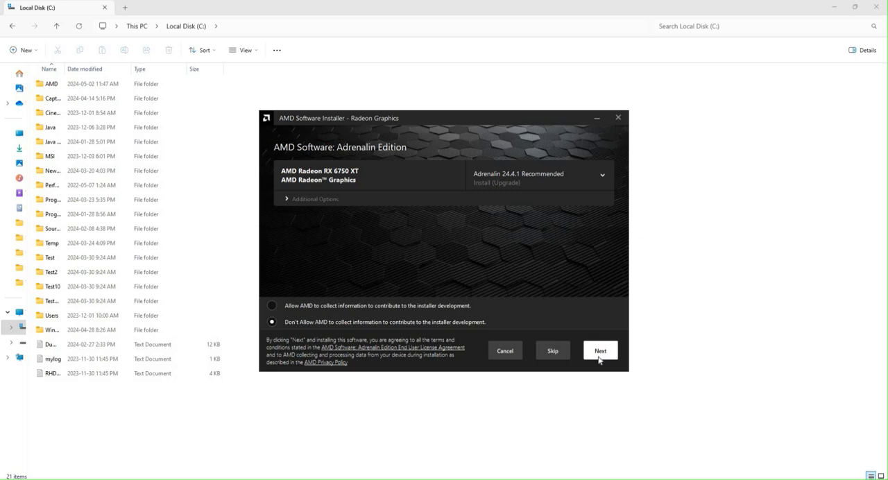
left_click(600, 350)
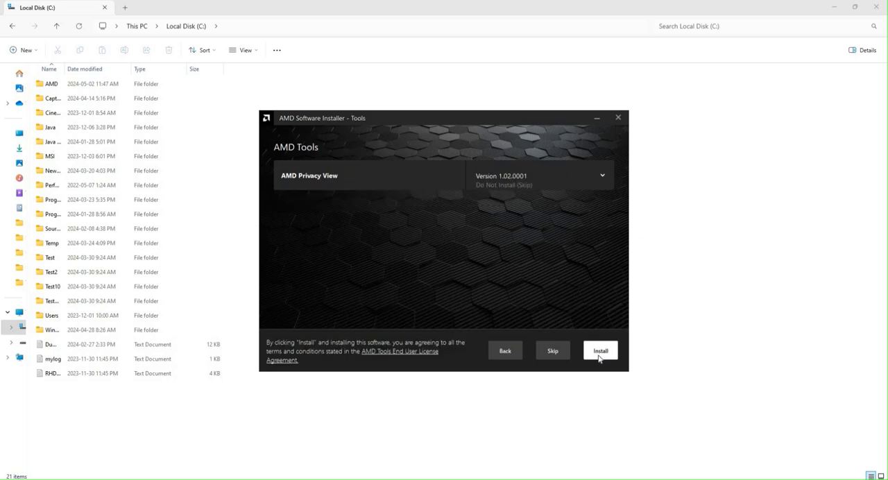
mouse_move(338, 193)
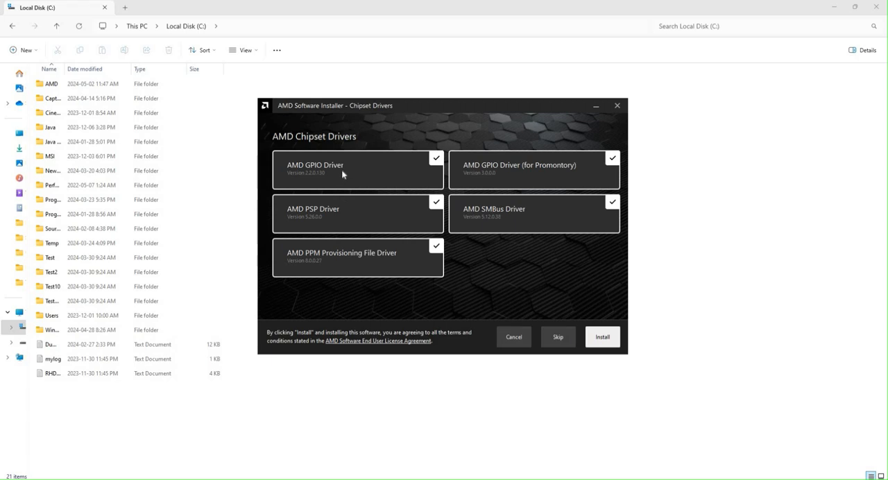
mouse_move(397, 283)
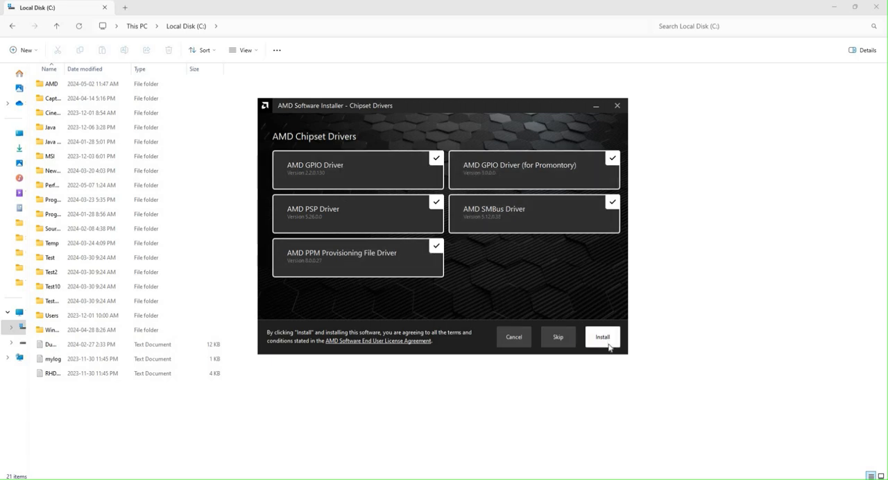
mouse_move(602, 336)
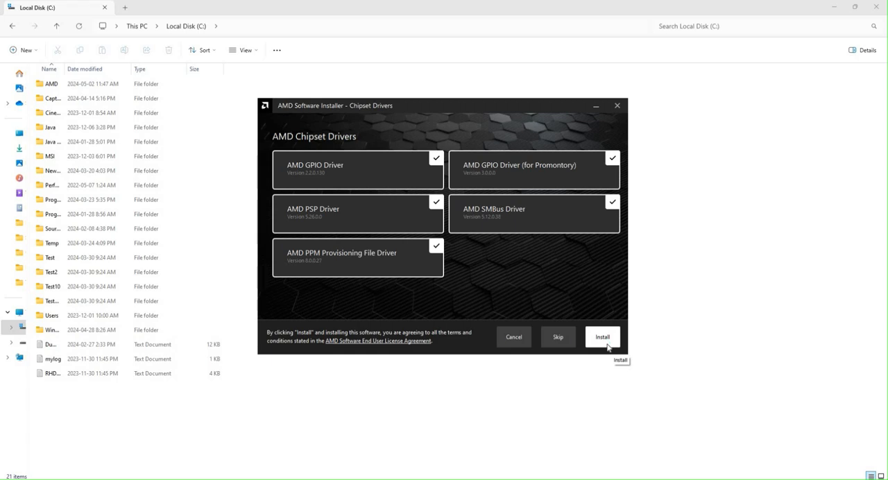
left_click(602, 336)
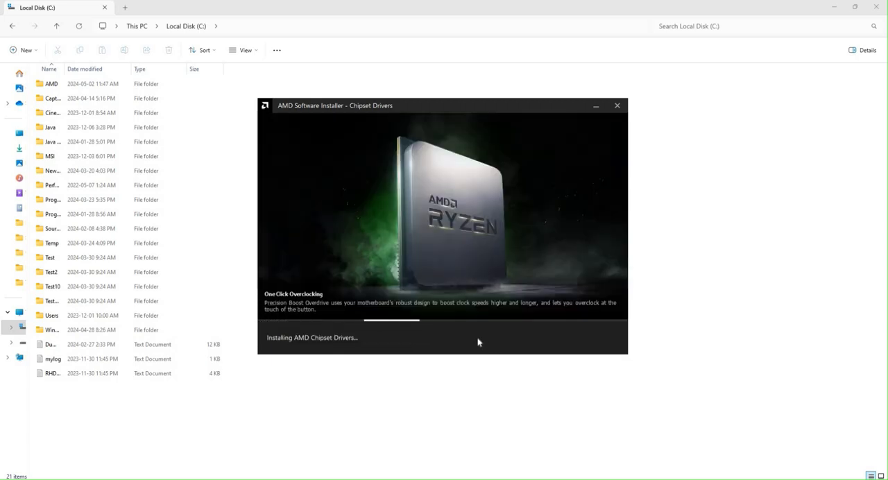
mouse_move(505, 400)
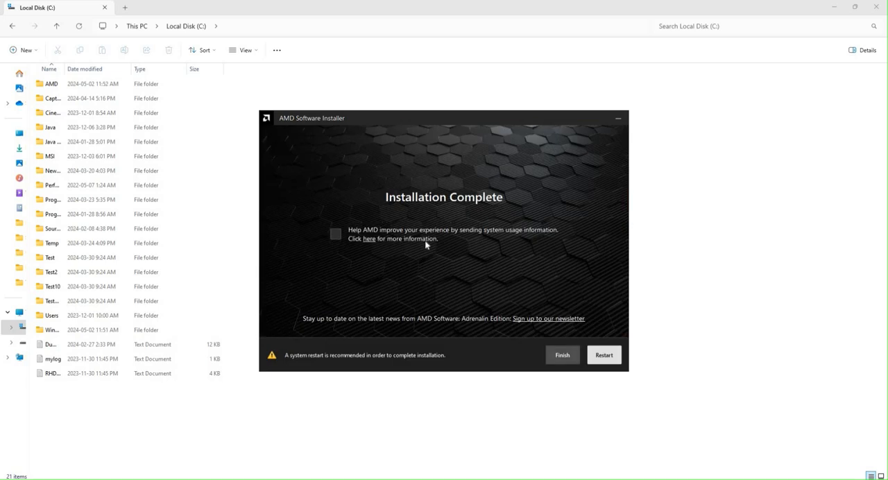
mouse_move(419, 211)
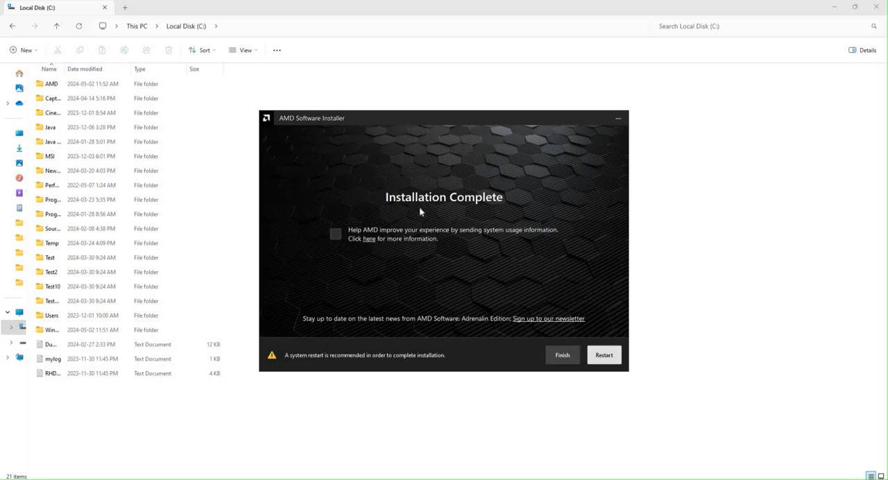
mouse_move(586, 377)
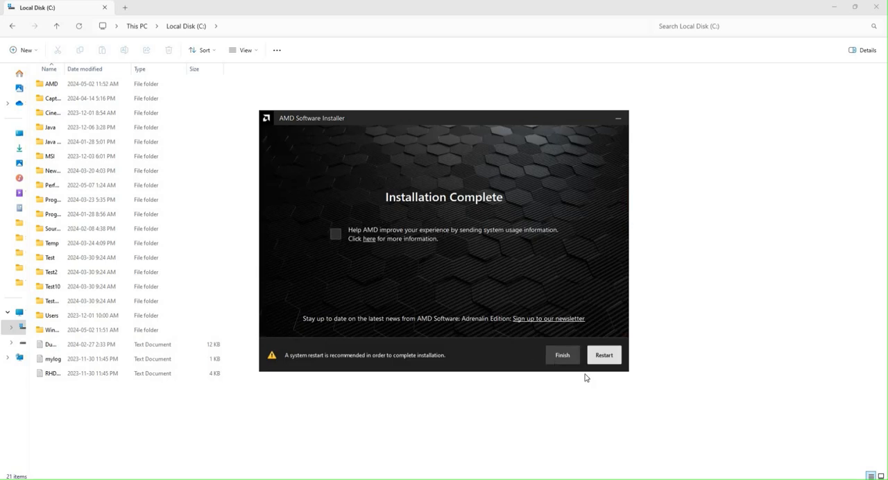
mouse_move(603, 356)
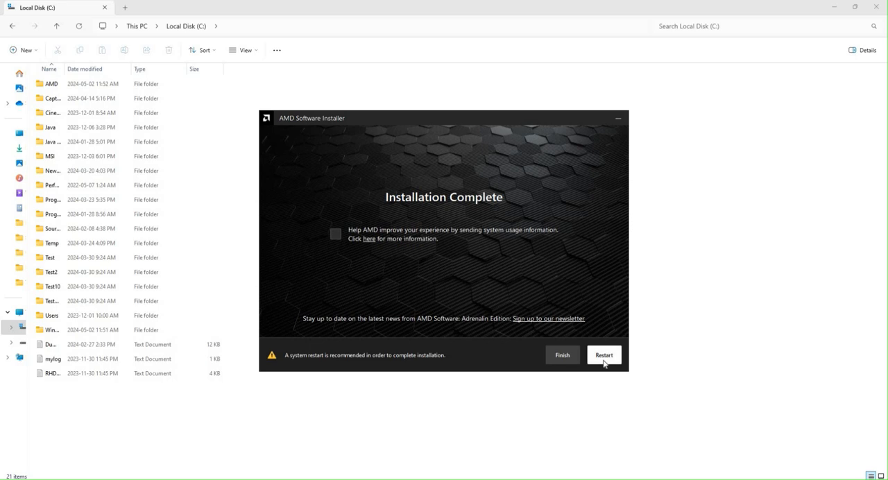
mouse_move(562, 355)
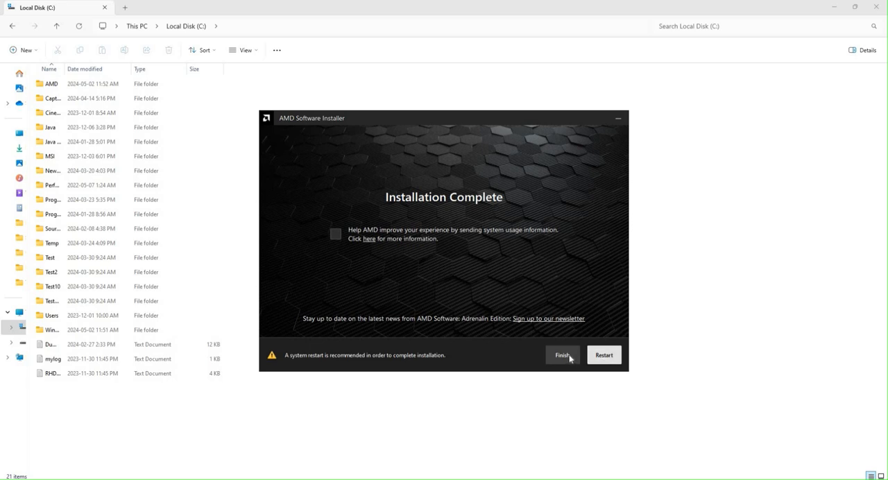